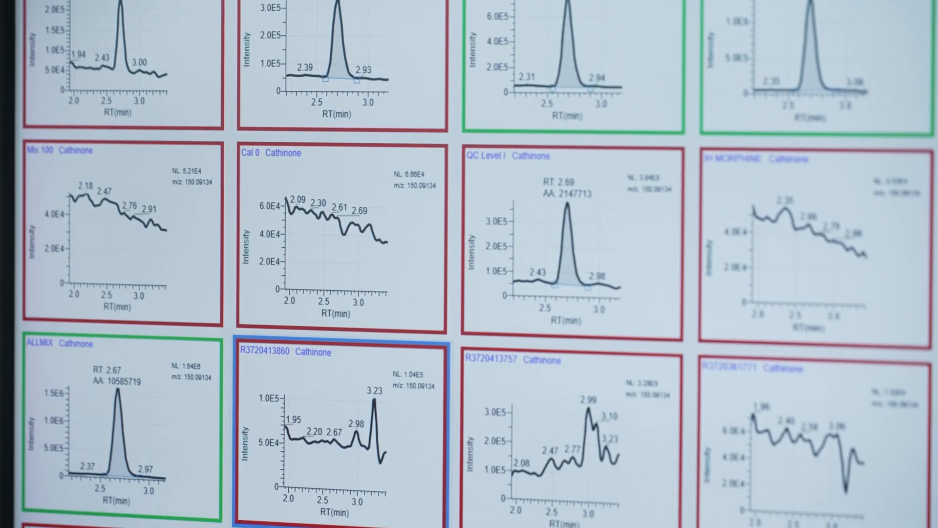
scroll(down, 3)
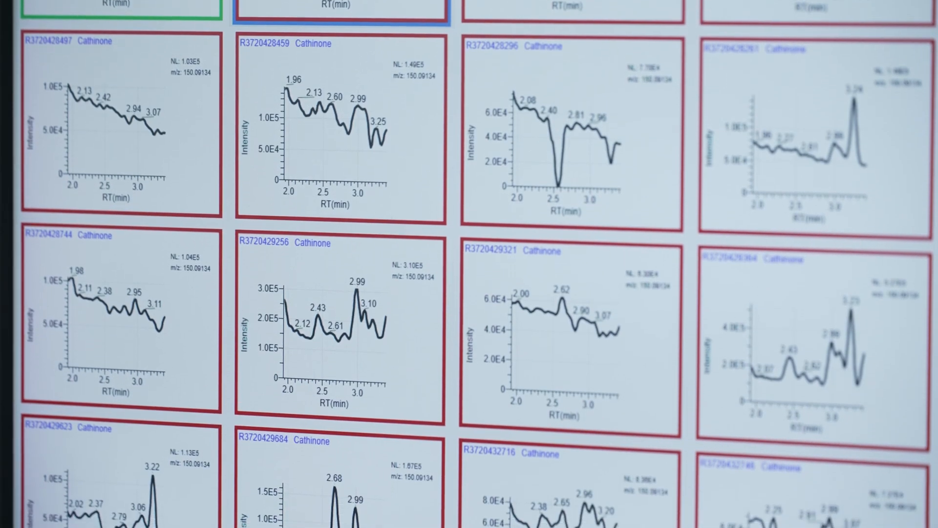